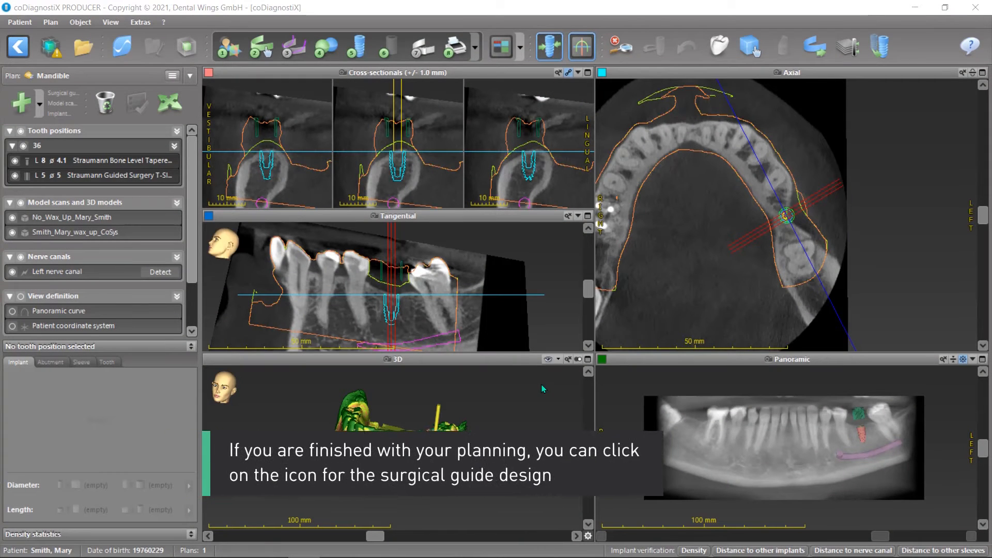
pyautogui.moveTo(523, 365)
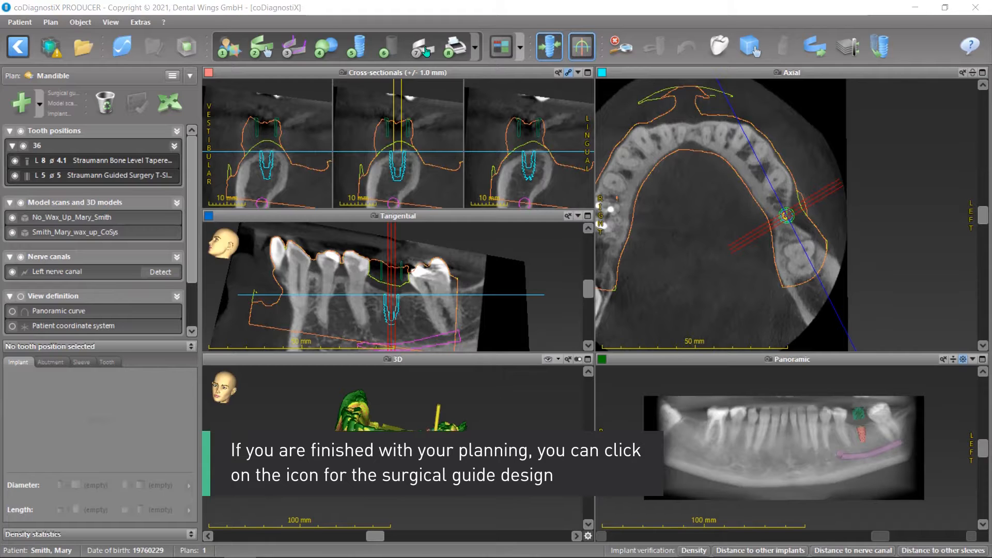
pyautogui.click(449, 45)
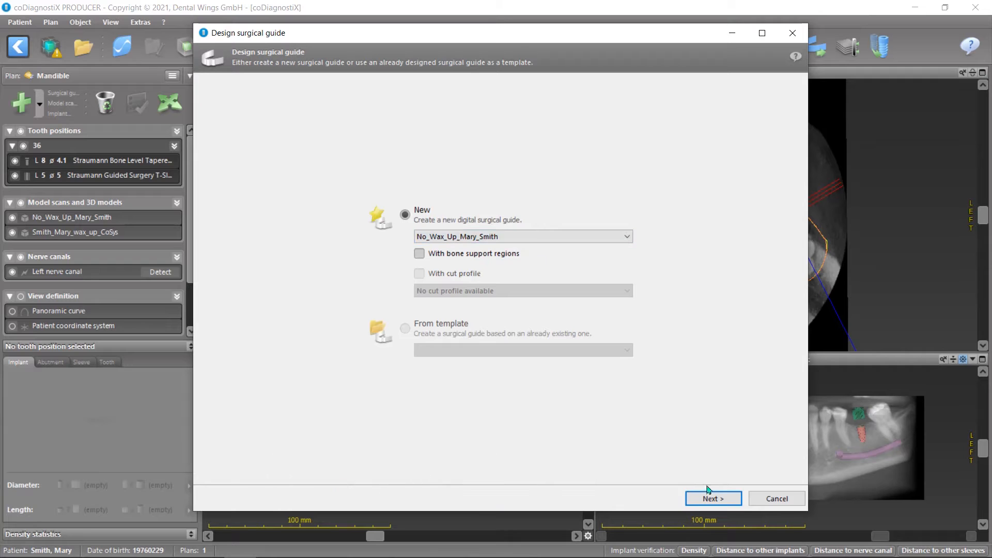
# Step: Advance the wizard to the insertion-direction step, viewing the model from the occlusal side
pyautogui.click(712, 498)
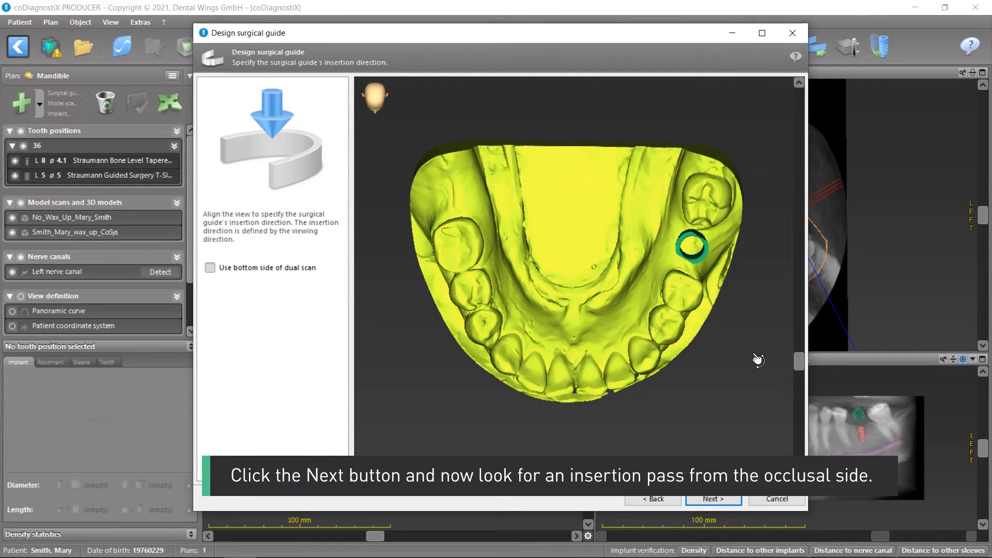
pyautogui.moveTo(798, 363)
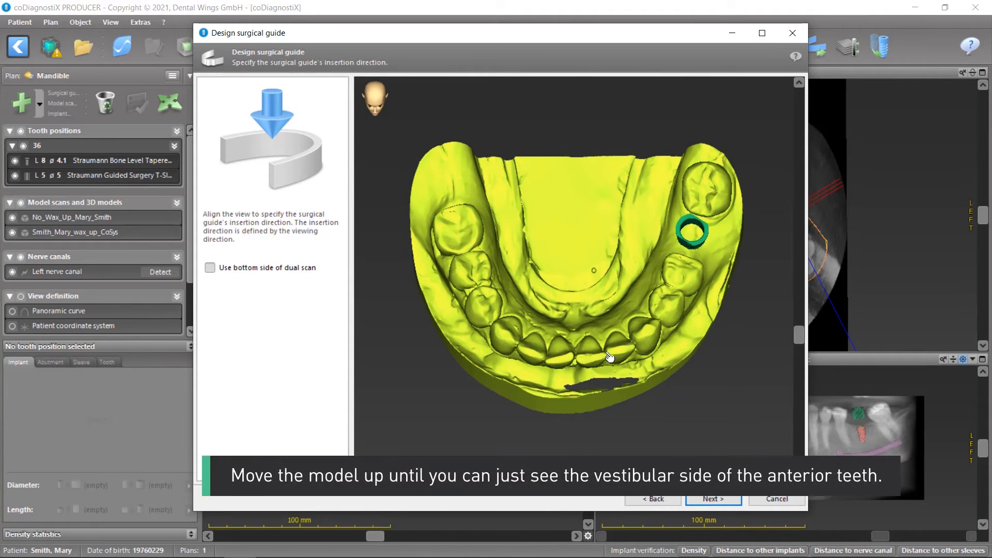
pyautogui.moveTo(636, 369)
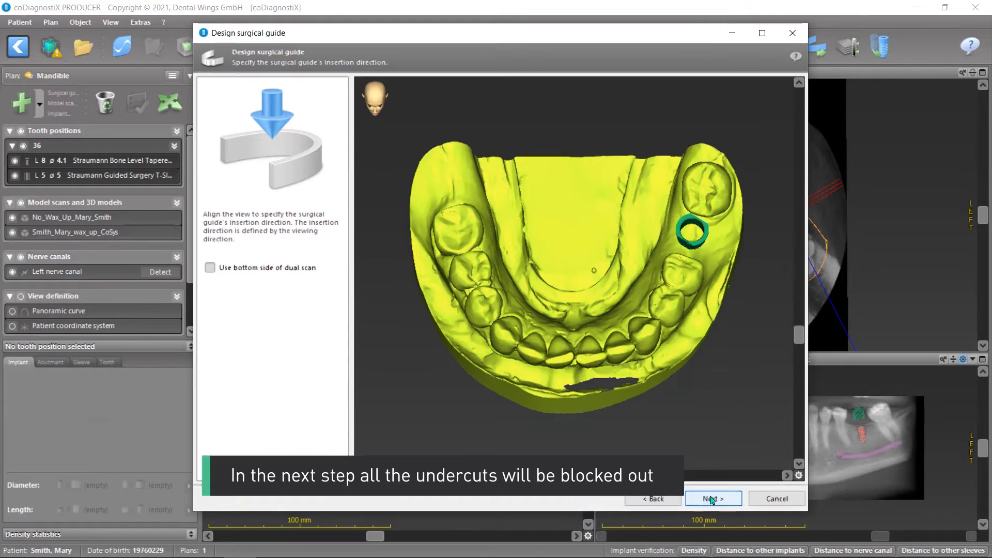
# Step: Add contact surfaces on tooth 37, the premolars, across the front teeth to 42 and around to the opposite molars
pyautogui.click(712, 498)
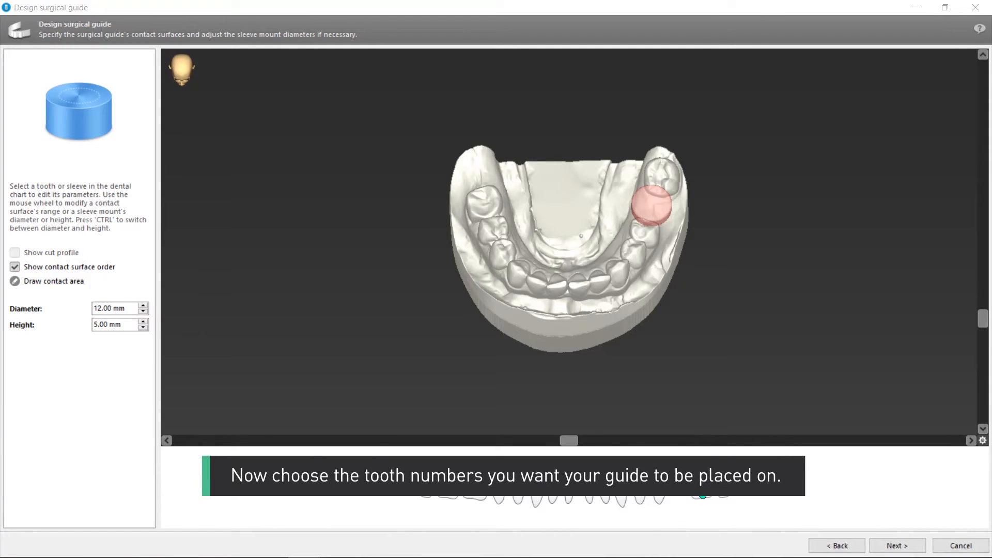
pyautogui.click(644, 218)
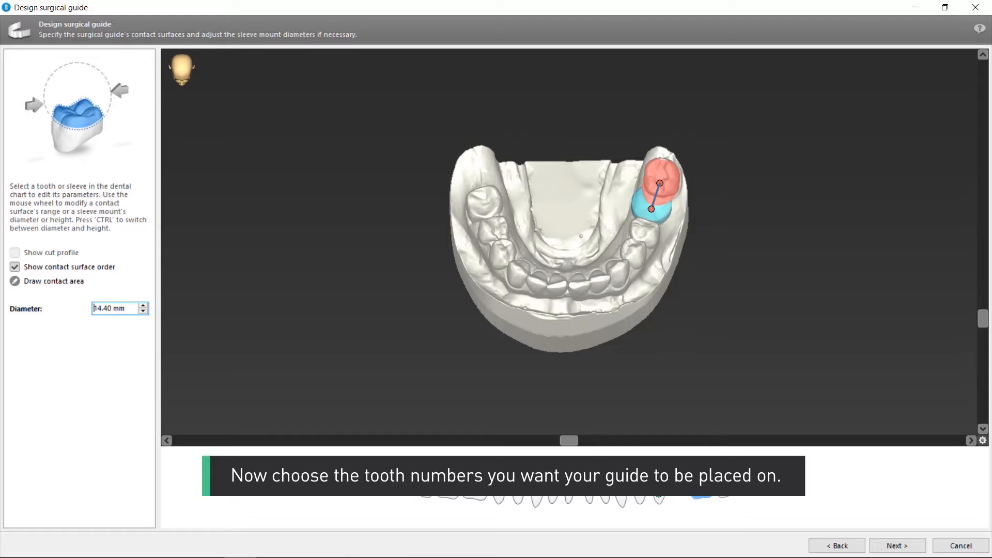
pyautogui.click(601, 486)
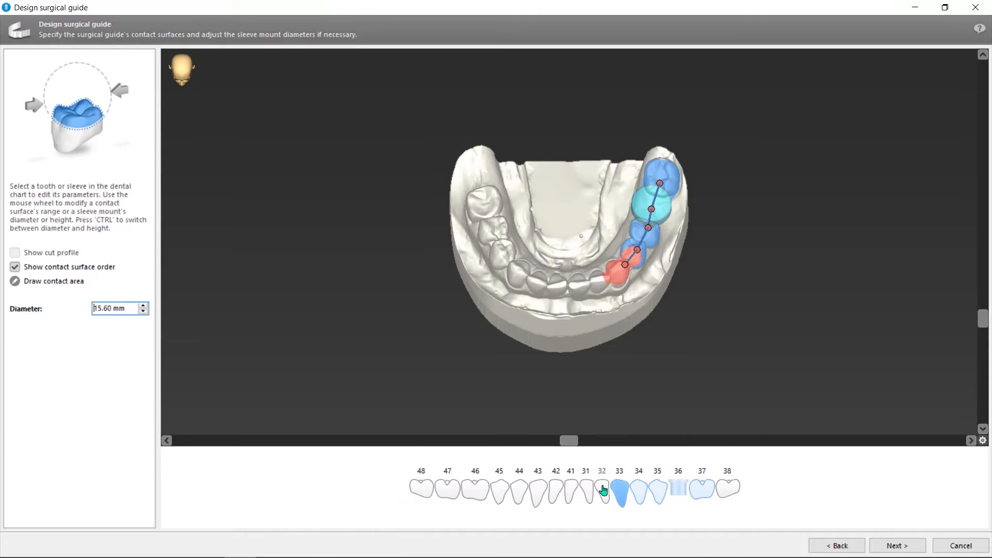
pyautogui.click(555, 488)
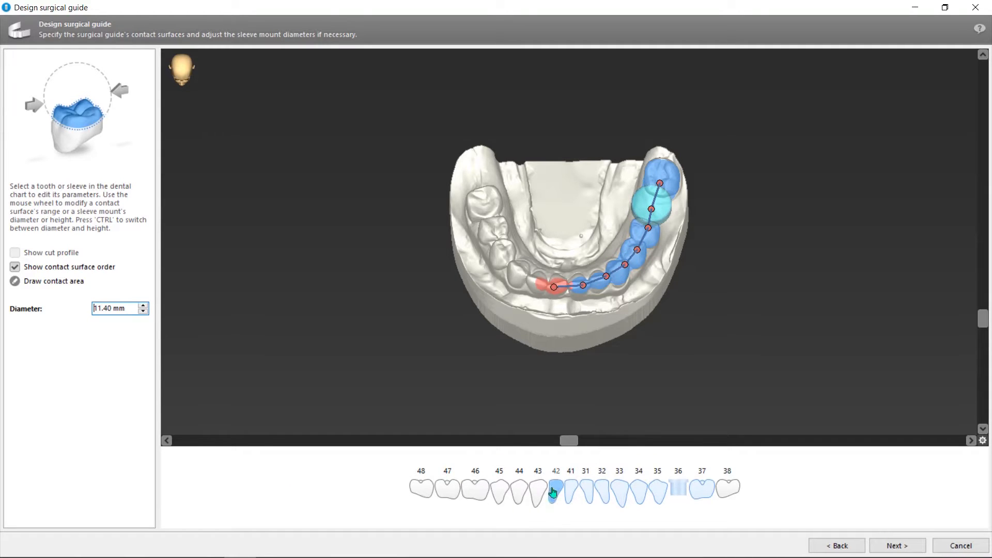
pyautogui.click(498, 487)
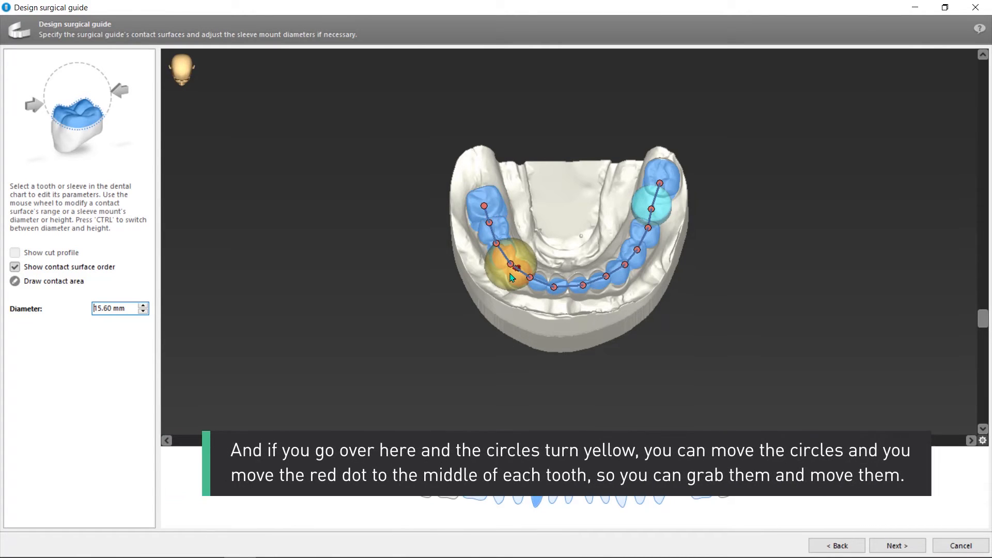
# Step: Move and resize the contact circles so each centre point sits in the middle of its tooth
pyautogui.scroll(-3)
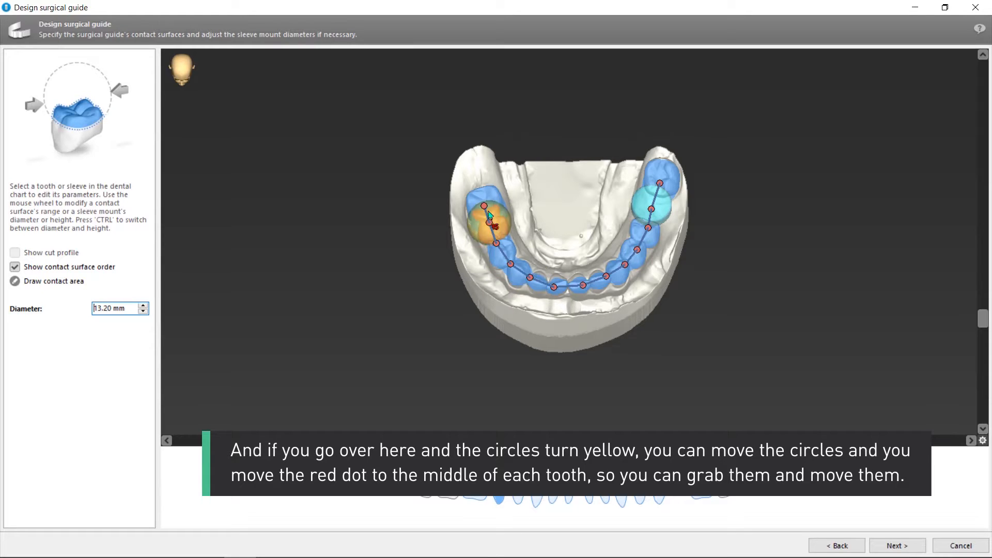
pyautogui.scroll(3)
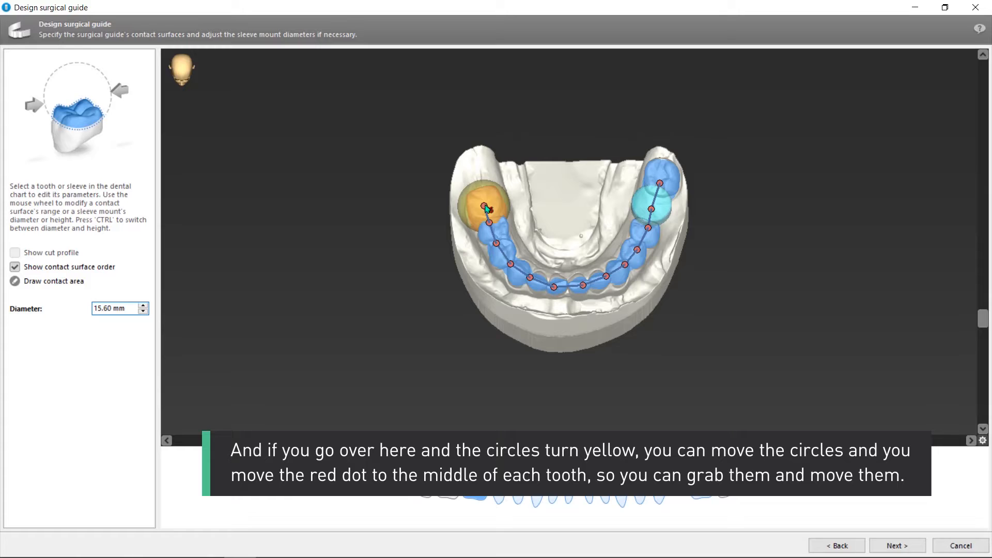
pyautogui.scroll(-3)
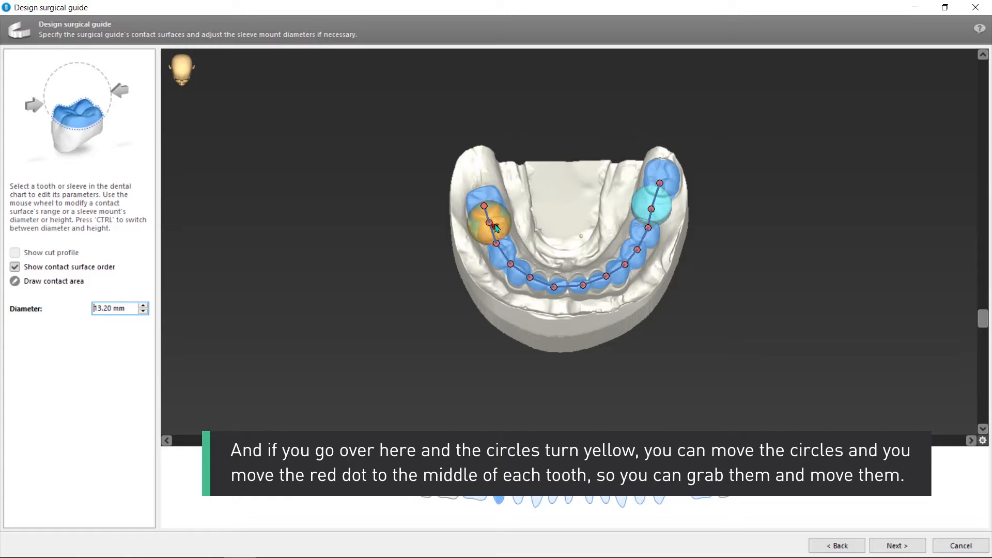
pyautogui.scroll(3)
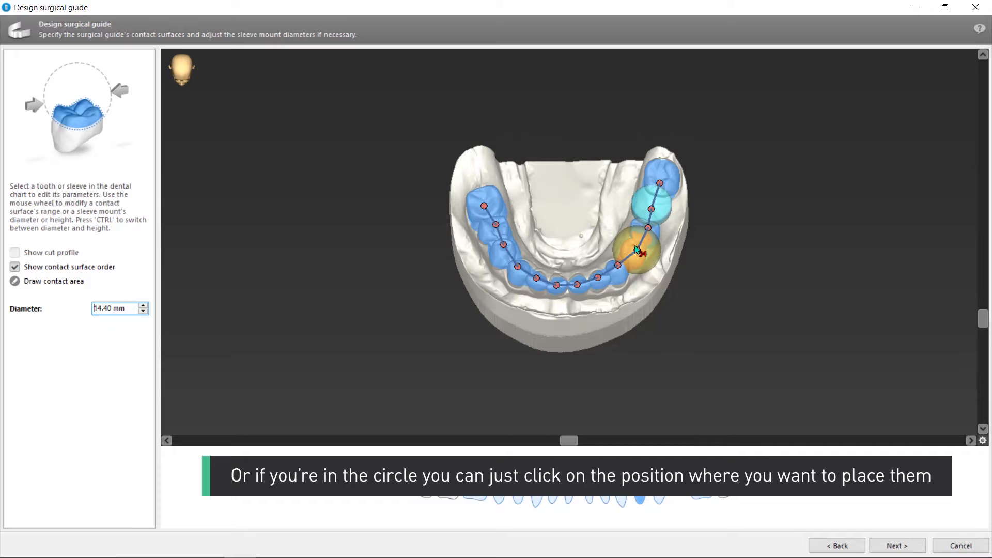
pyautogui.scroll(-3)
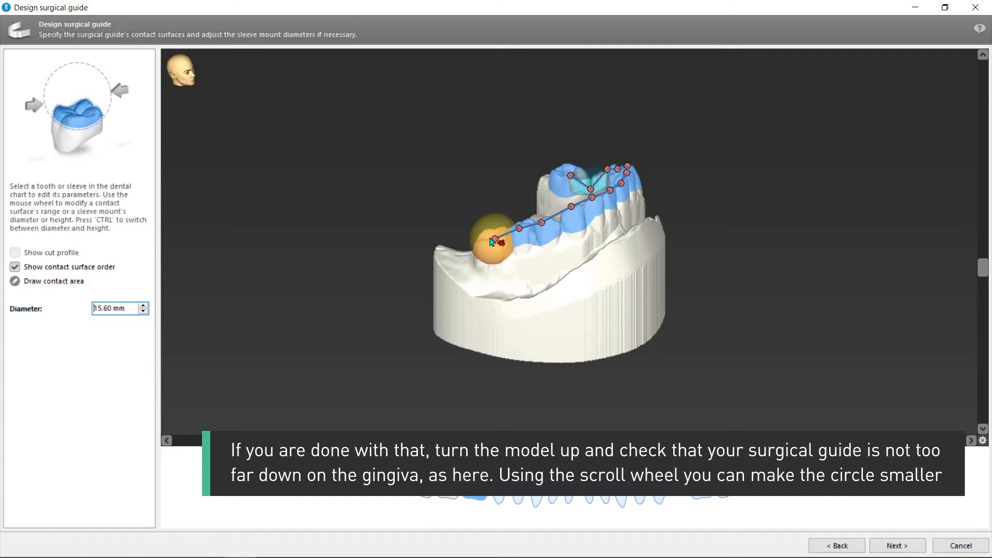
# Step: Resize the contact areas to stay off the gingiva and reach the 12 by 5 mm sleeve mount at tooth 36
pyautogui.scroll(-3)
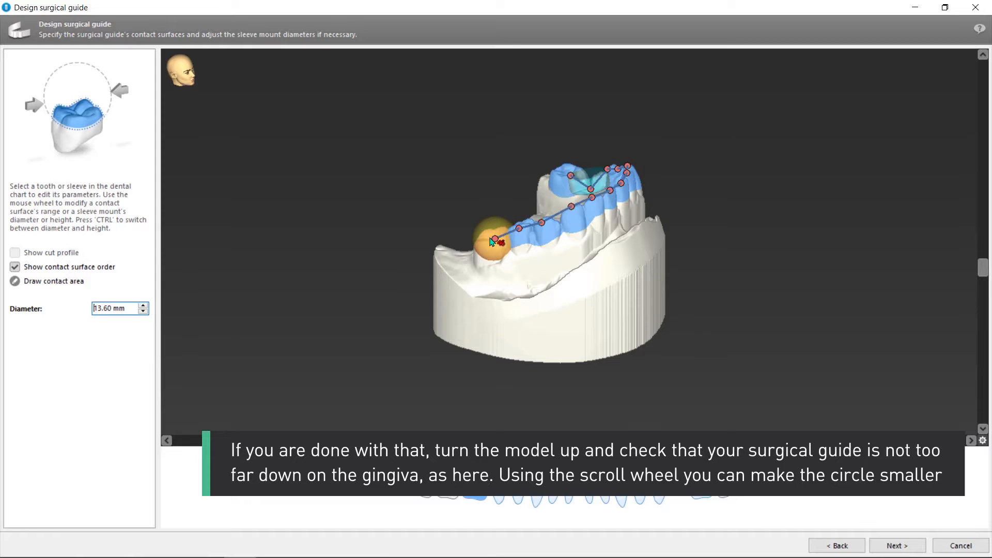
pyautogui.scroll(-3)
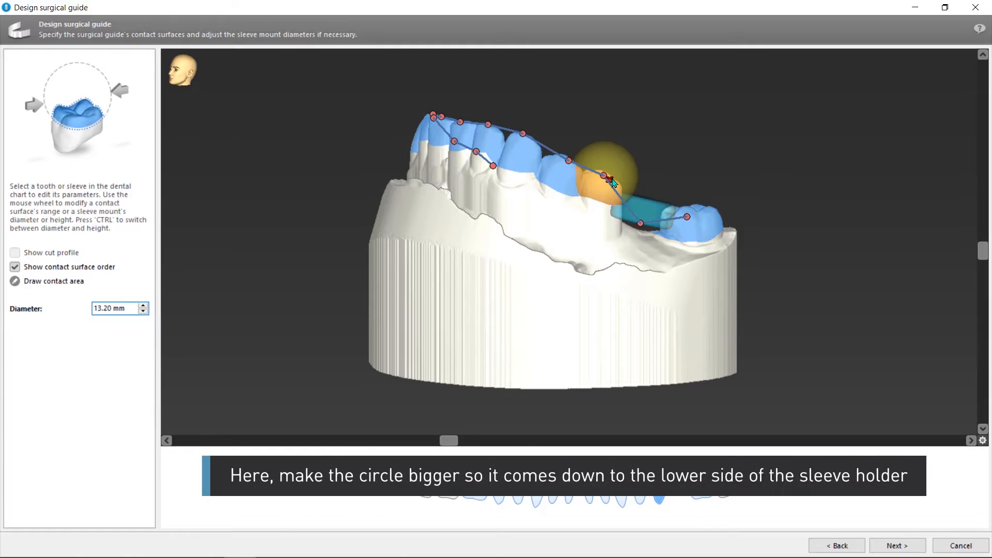
pyautogui.scroll(3)
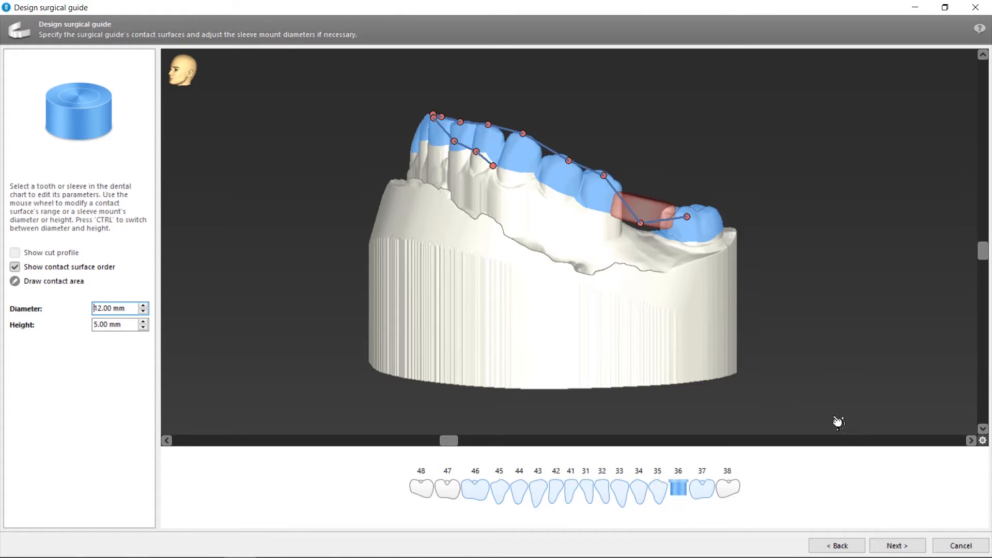
pyautogui.click(897, 545)
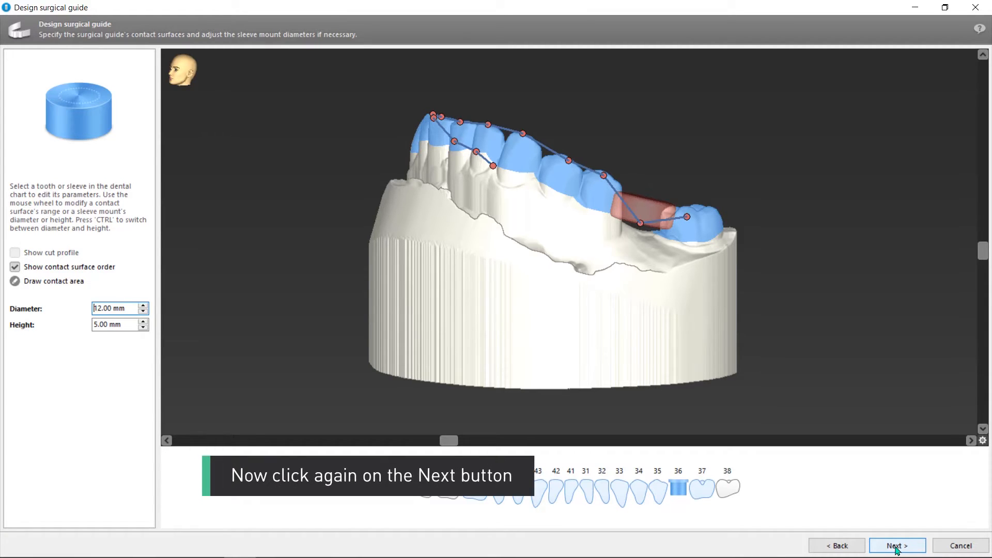
# Step: Build the guide model with 0.15 mm offset and 2.50 mm wall thickness
pyautogui.click(897, 546)
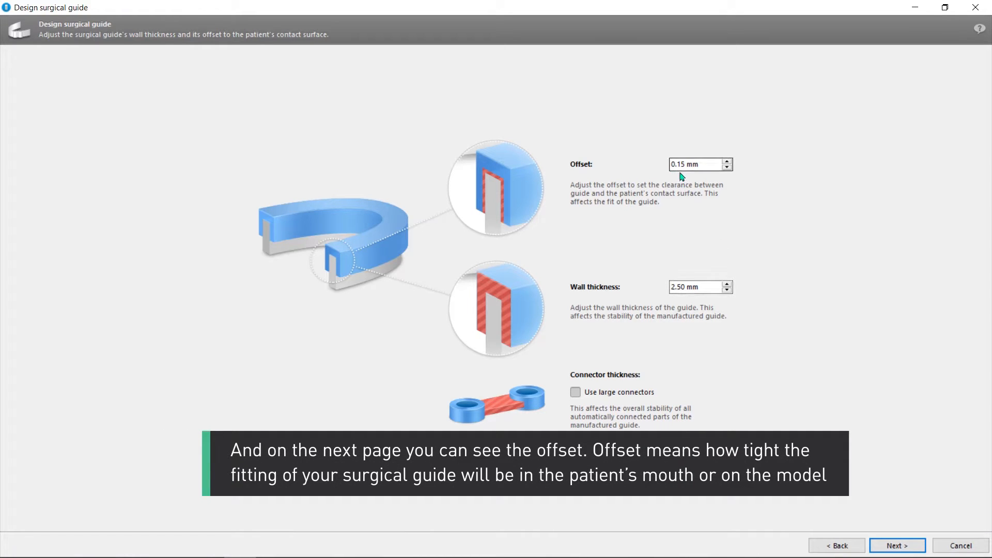
pyautogui.moveTo(672, 185)
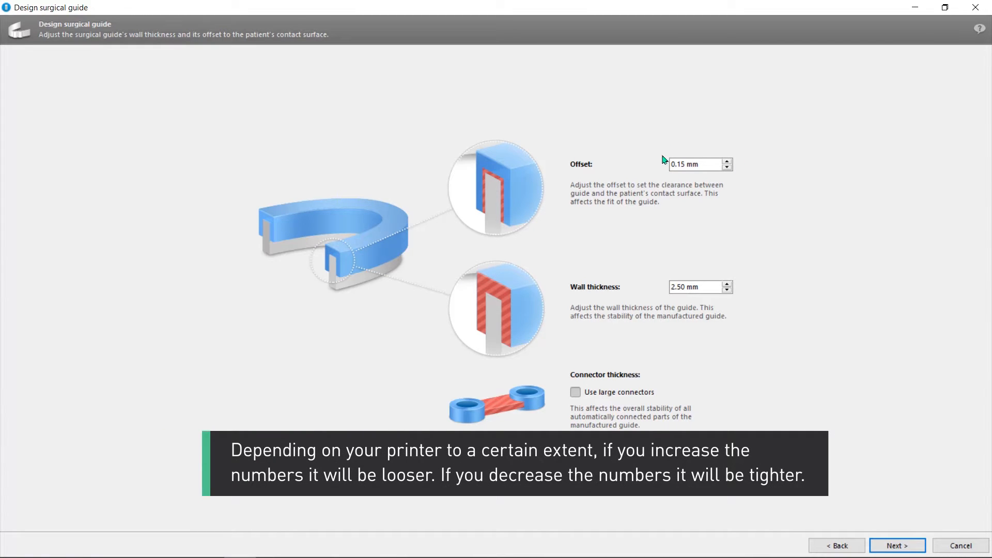
pyautogui.moveTo(726, 190)
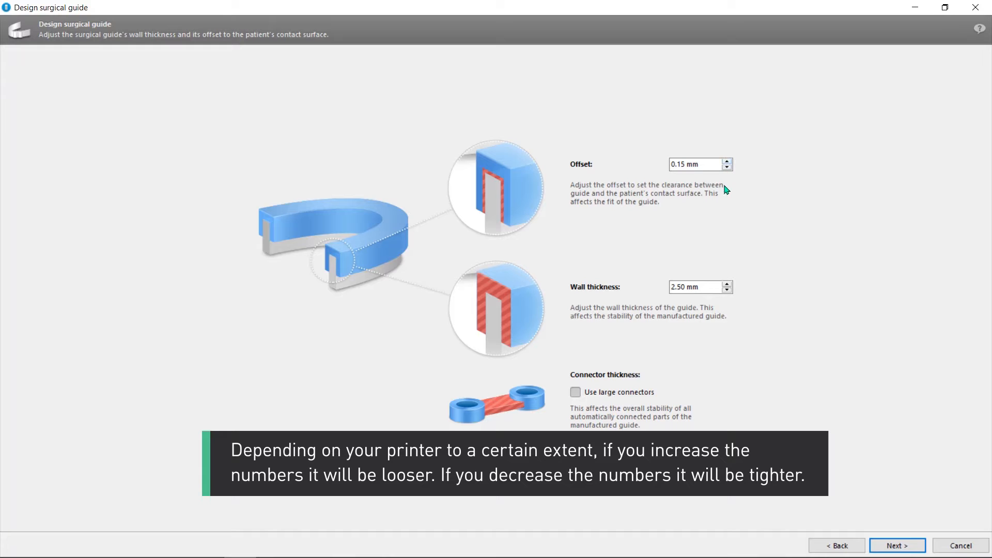
pyautogui.moveTo(732, 210)
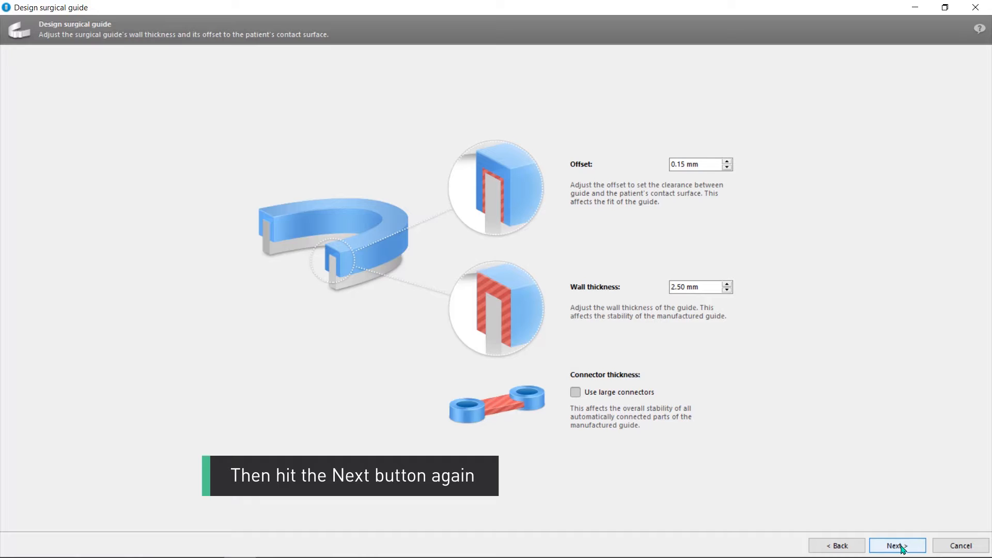
pyautogui.click(897, 546)
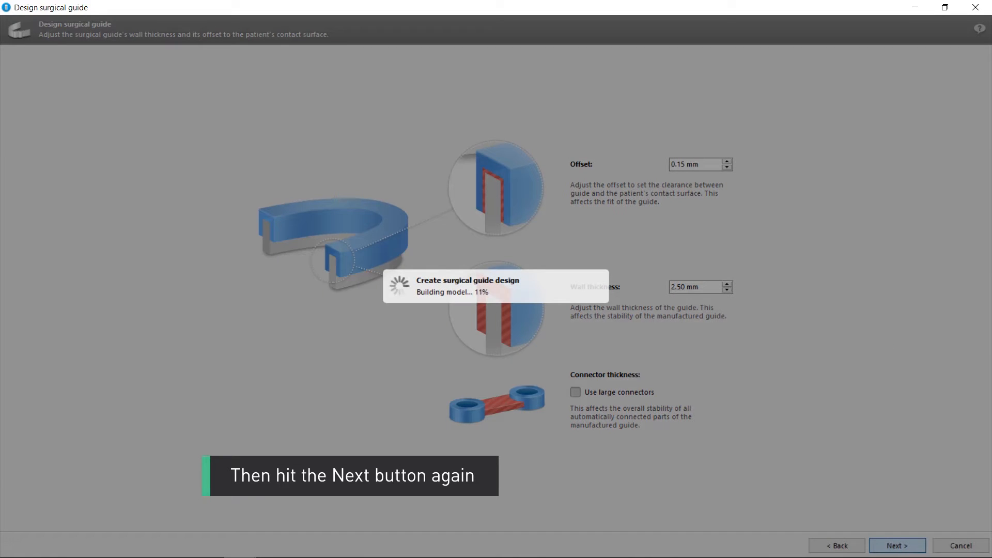
pyautogui.click(896, 546)
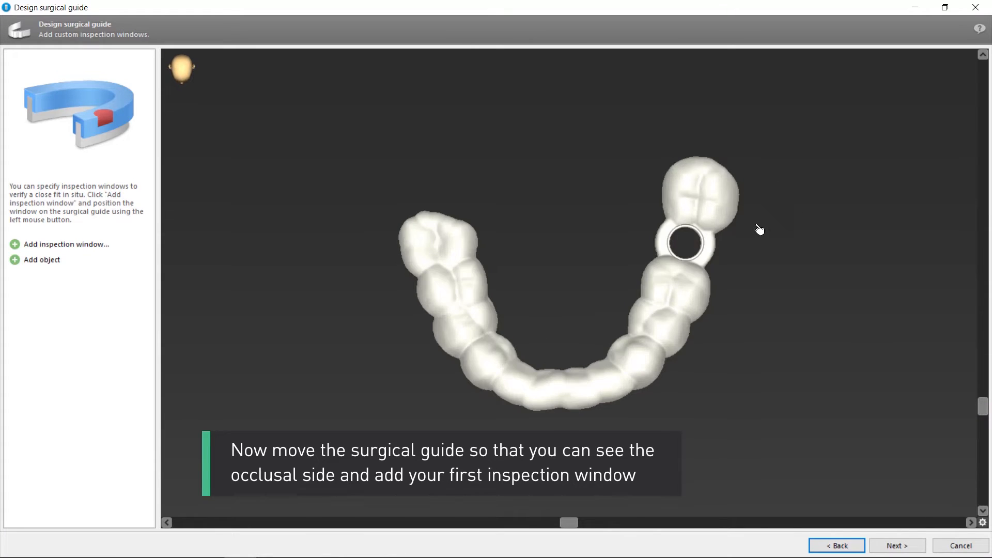
pyautogui.moveTo(61, 250)
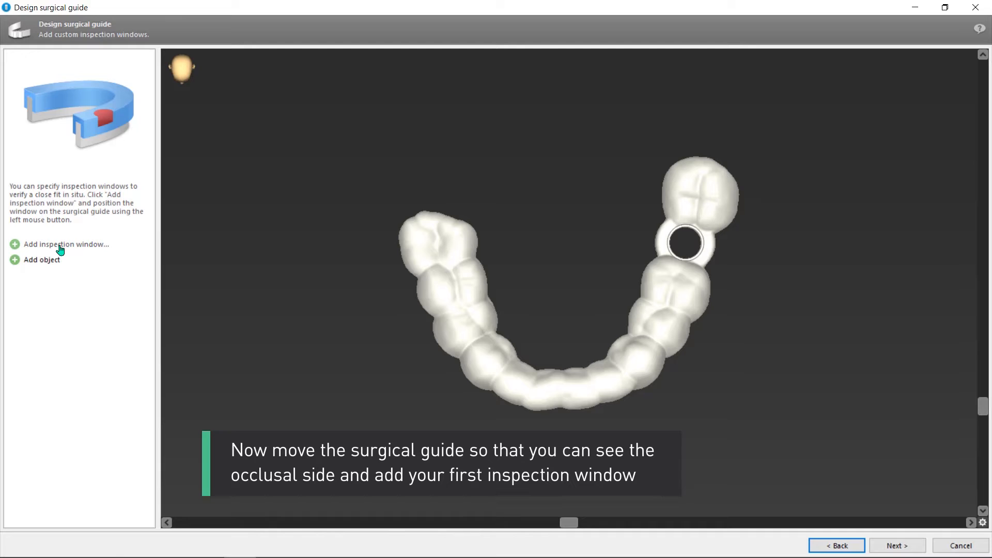
# Step: Add a 15 mm inspection window on the tooth 36 sleeve-holder ring
pyautogui.click(65, 244)
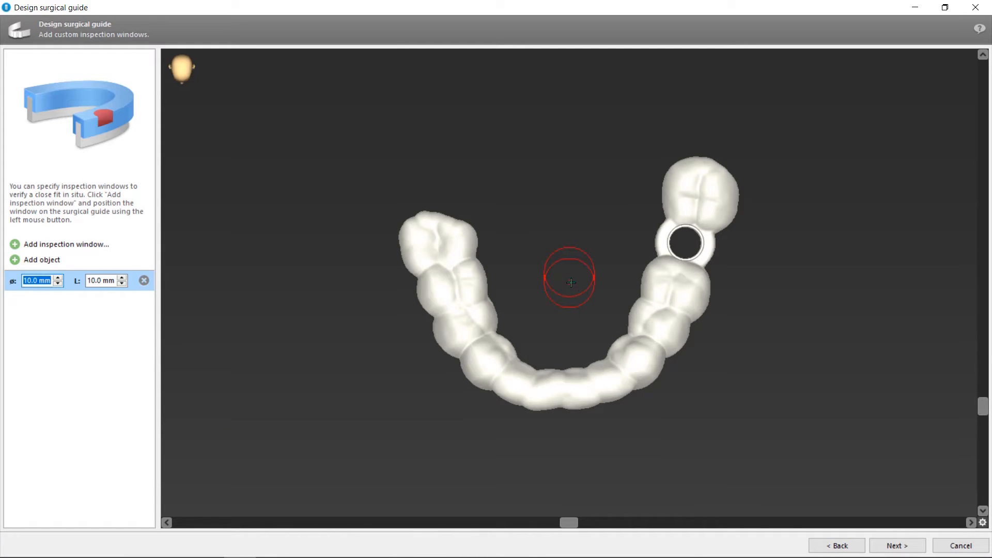
pyautogui.moveTo(758, 299)
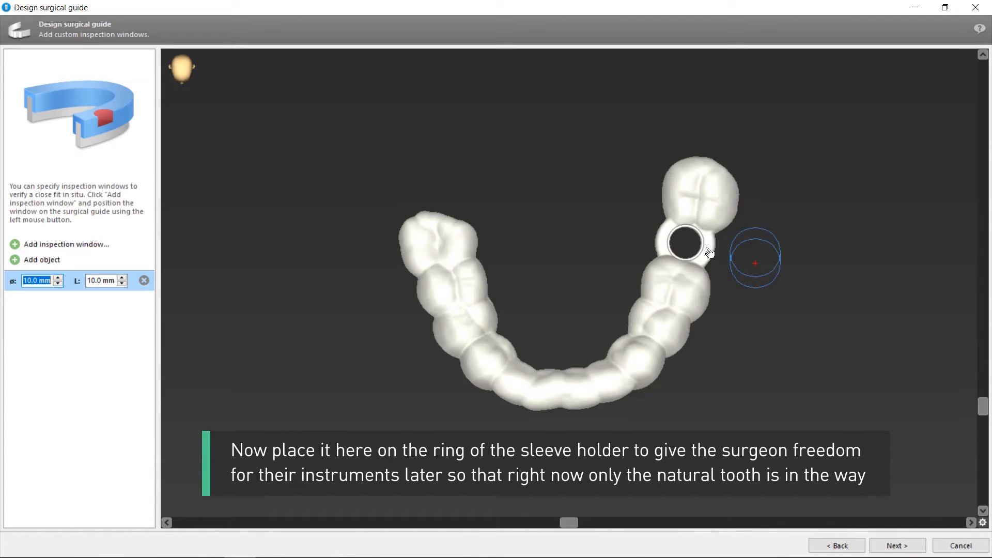
pyautogui.click(709, 253)
pyautogui.write('15')
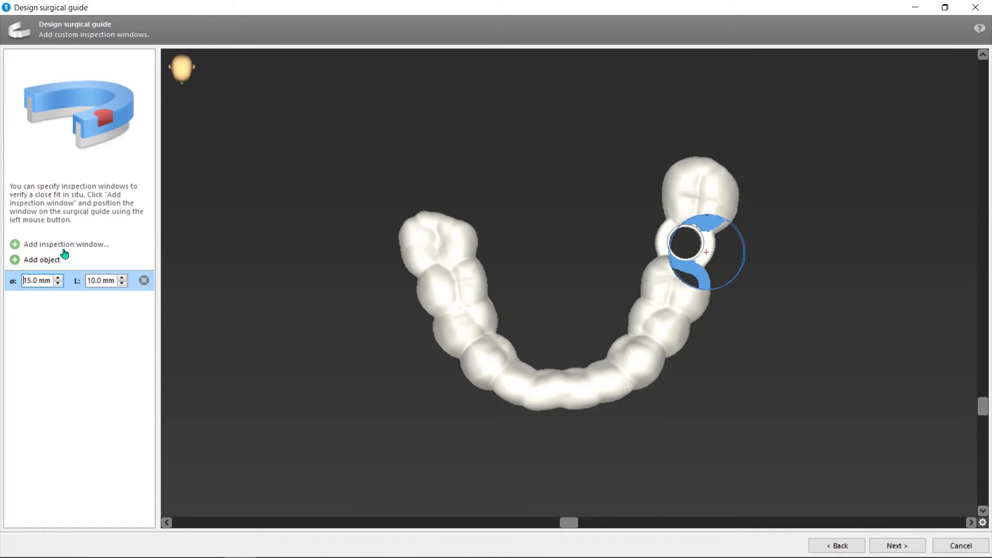
# Step: Add further 10 mm inspection windows along the arch of the guide
pyautogui.click(66, 244)
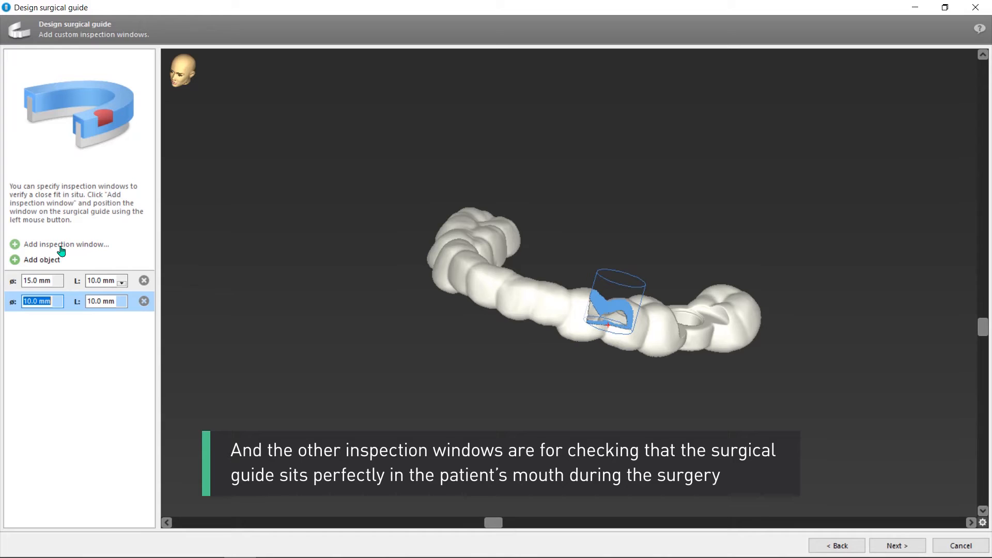
pyautogui.click(66, 244)
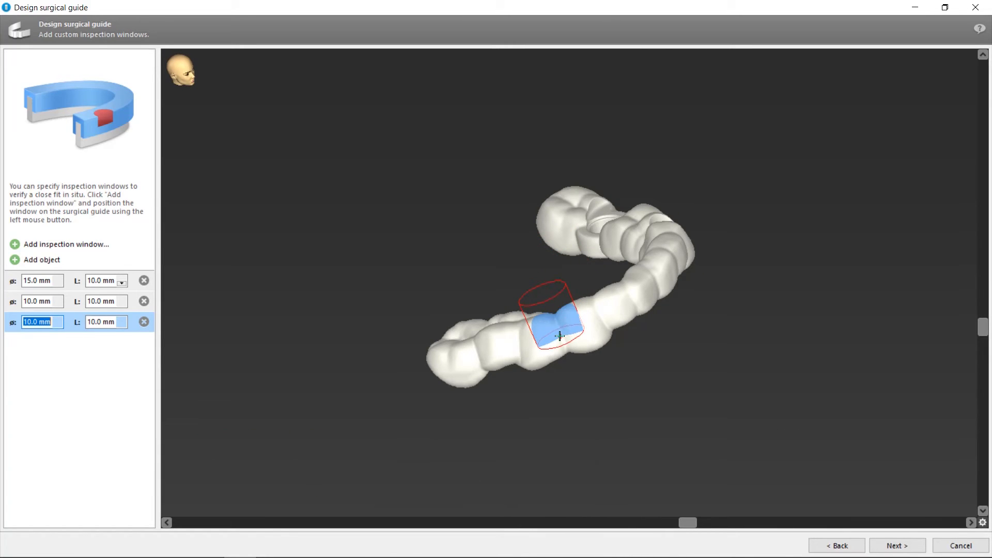
pyautogui.click(67, 244)
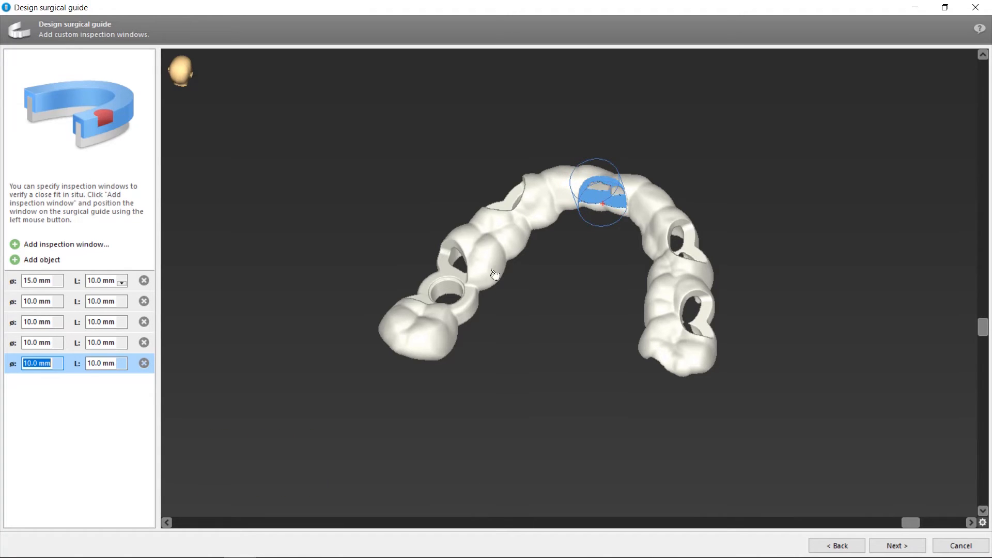
pyautogui.moveTo(802, 423)
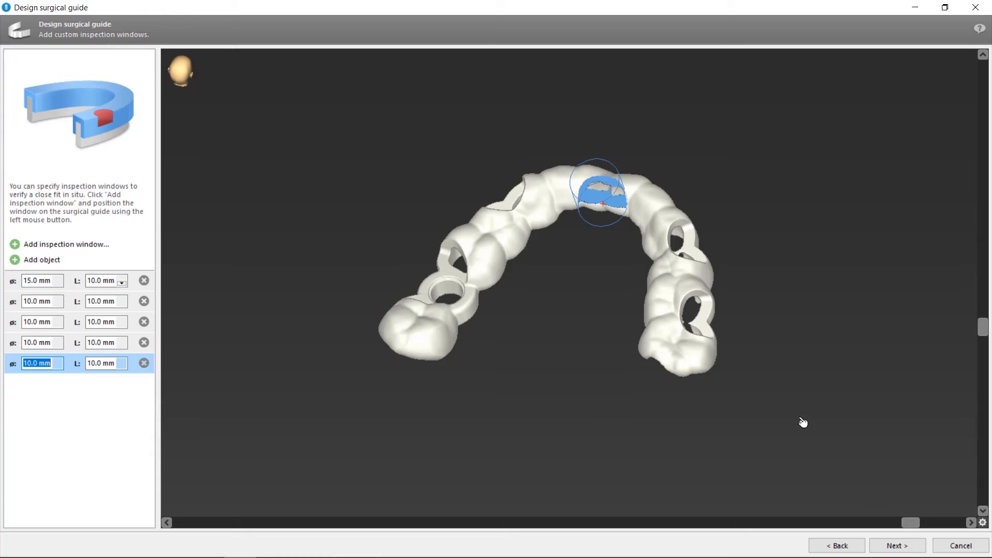
pyautogui.moveTo(846, 525)
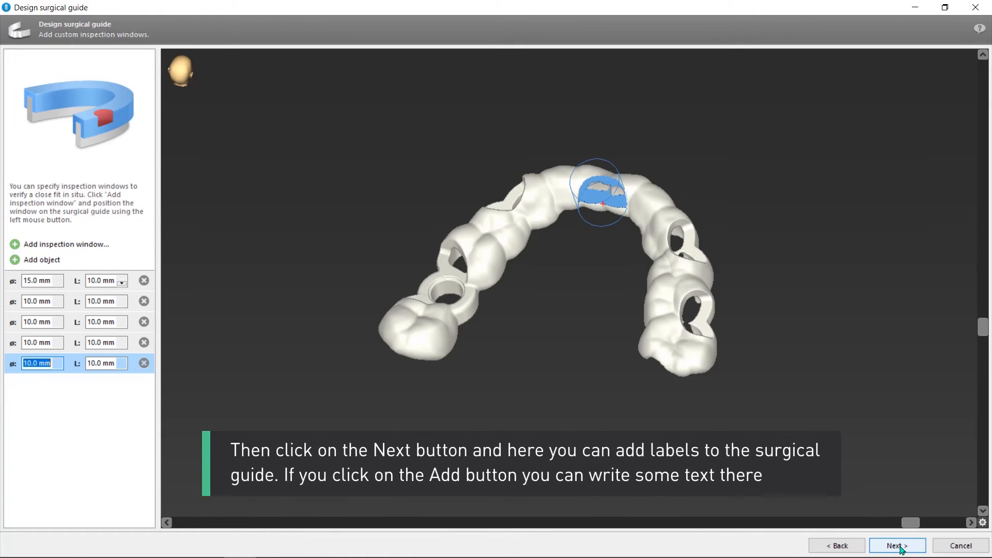
# Step: Place the Patient name preset label across the guide front and set its lettering to Embossed
pyautogui.click(896, 545)
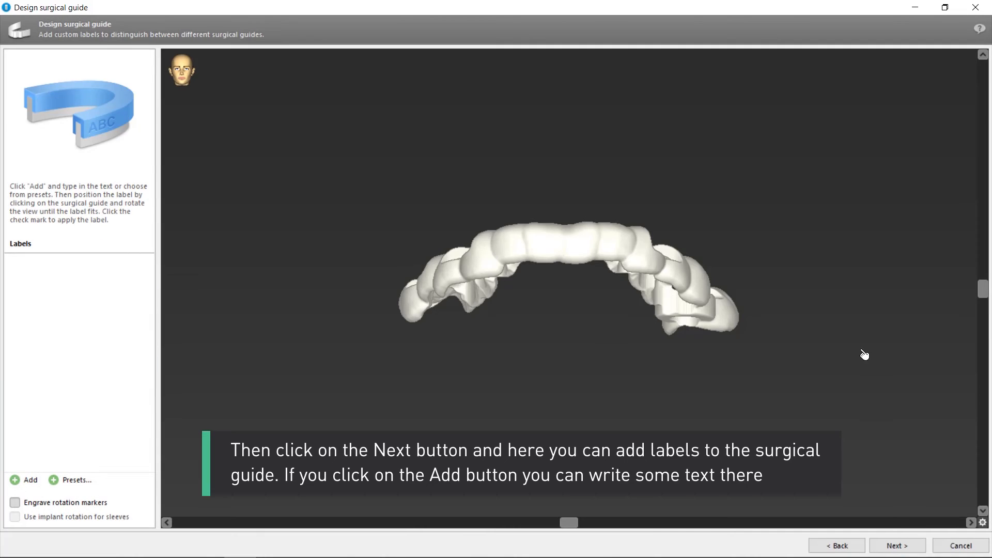
pyautogui.moveTo(246, 390)
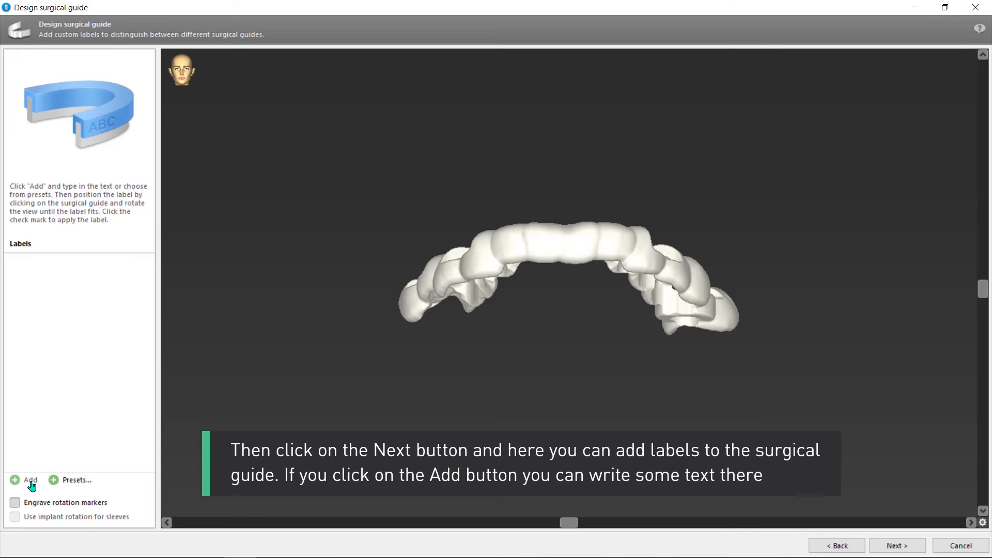
pyautogui.click(74, 480)
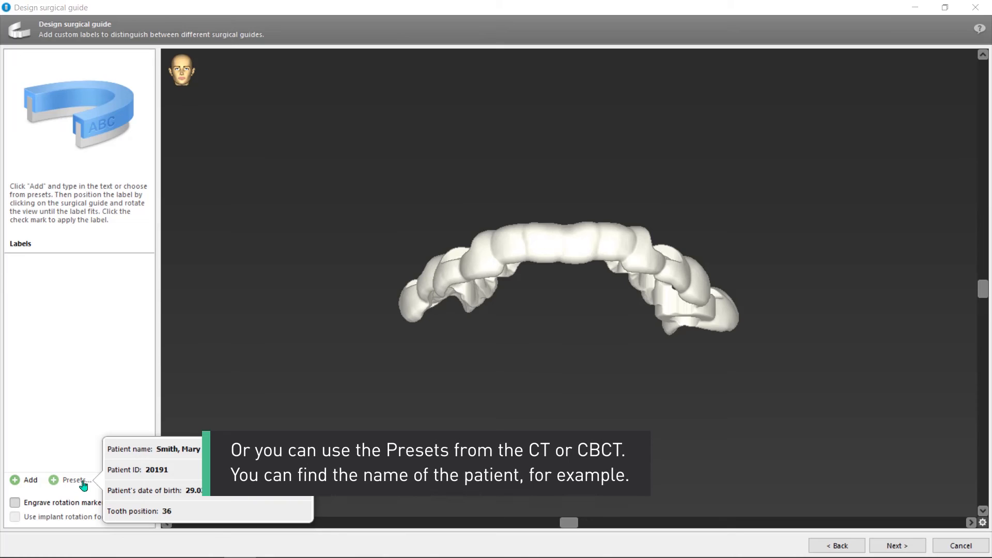
pyautogui.moveTo(106, 482)
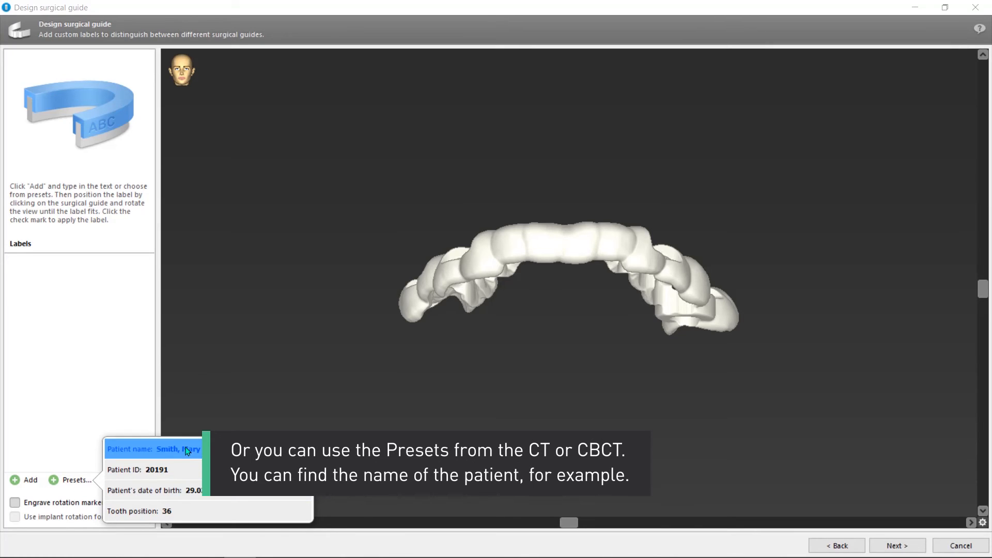
pyautogui.click(152, 448)
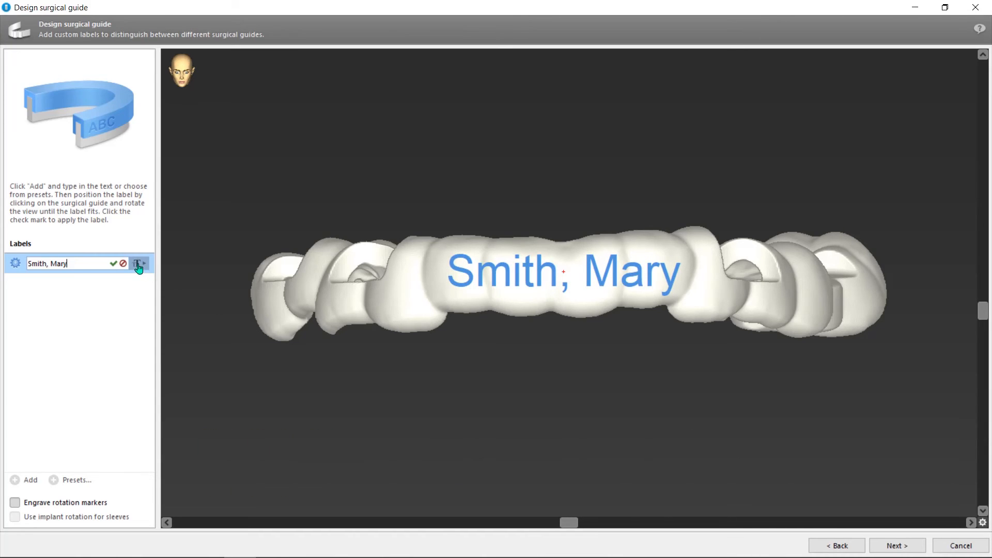
pyautogui.click(140, 264)
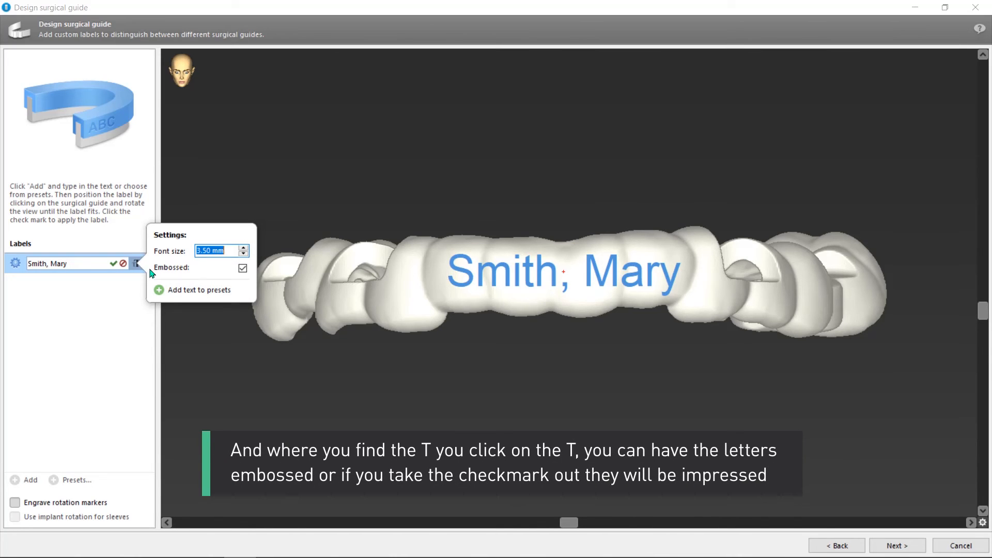
pyautogui.moveTo(239, 280)
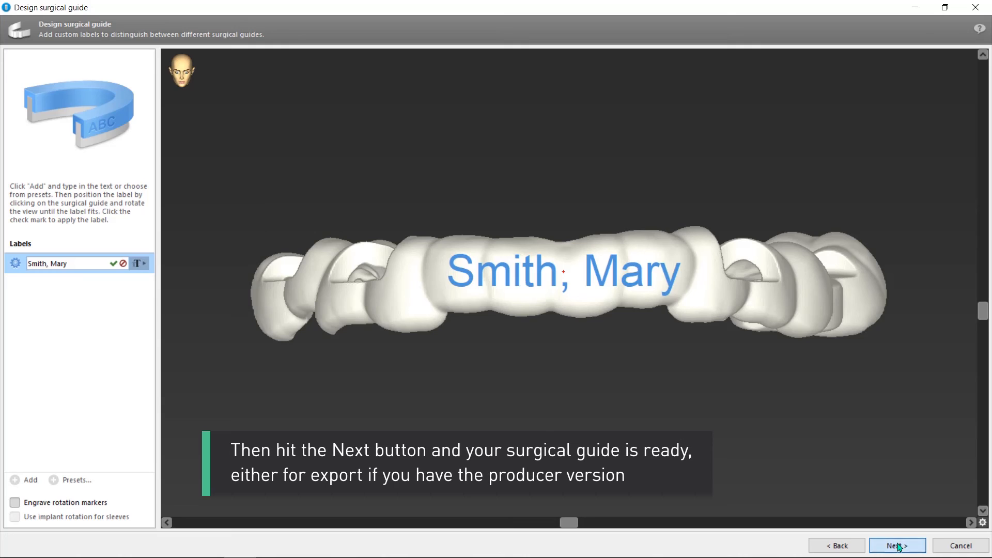
pyautogui.moveTo(885, 372)
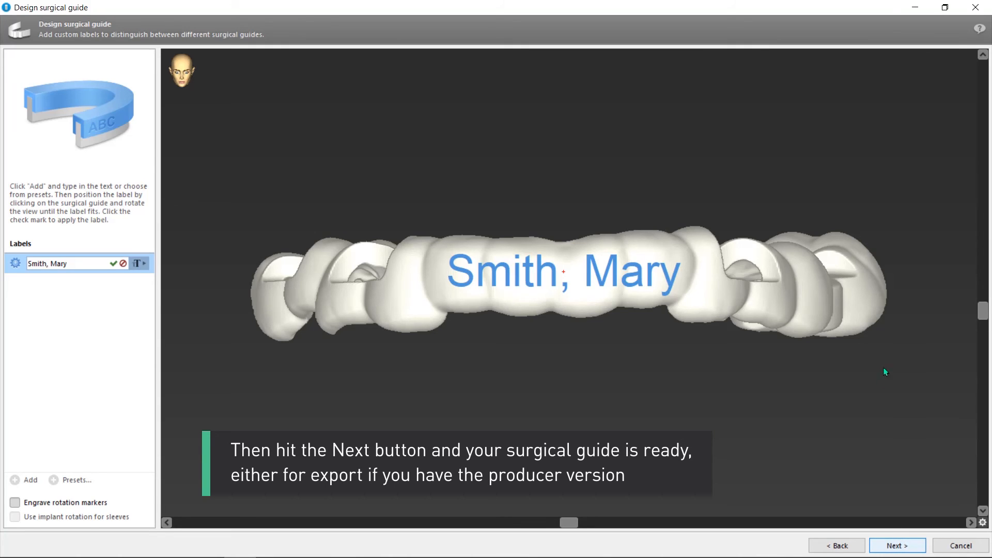
pyautogui.moveTo(897, 546)
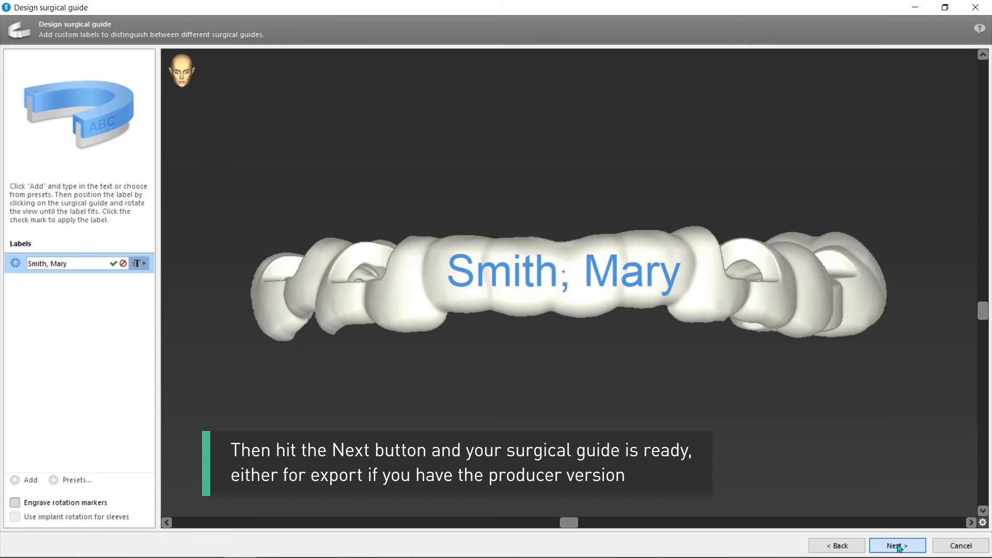
# Step: Finalize the guide design, showing the embossed name and inspection windows
pyautogui.click(897, 545)
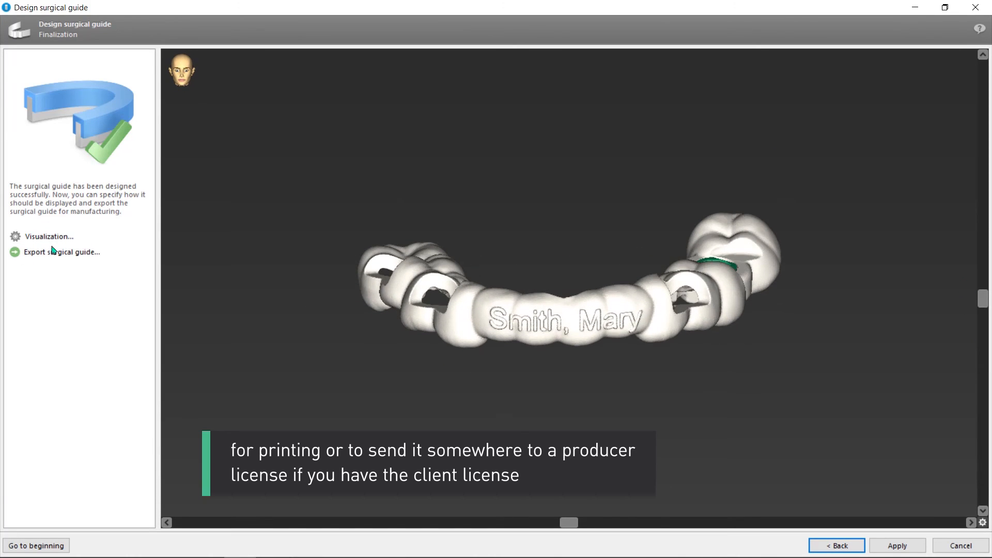
pyautogui.moveTo(58, 264)
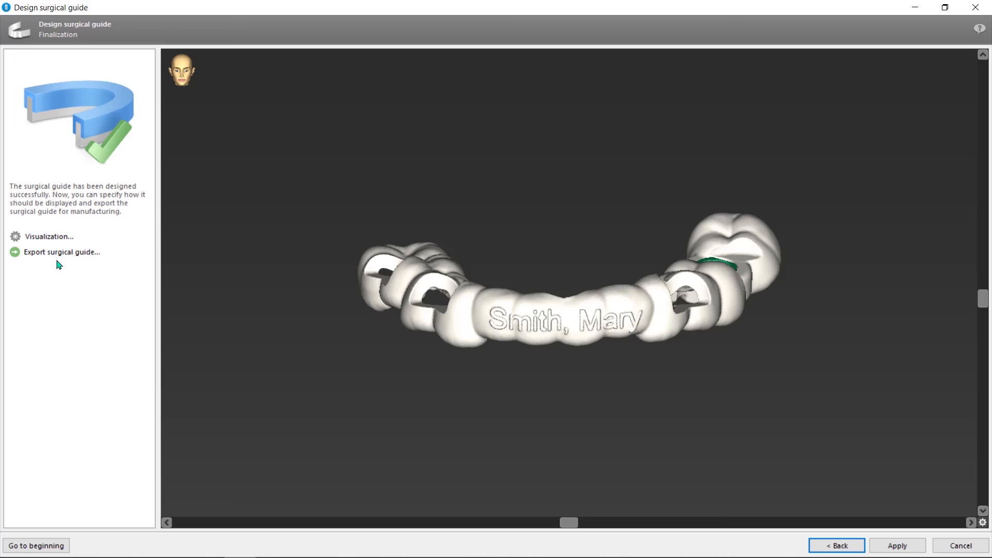
pyautogui.moveTo(901, 519)
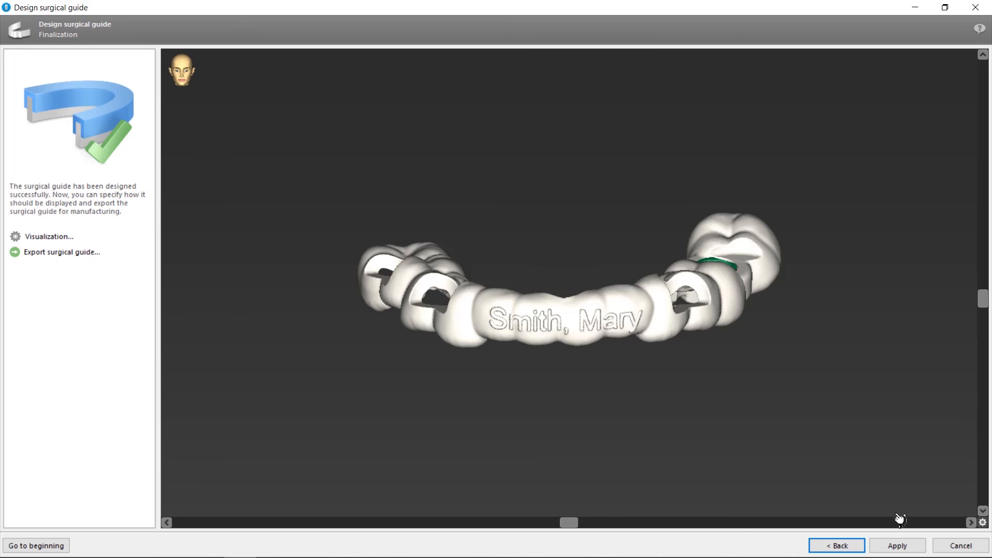
# Step: Apply the finished surgical guide so it appears as Surgical guide 1 fitted on the mandibular model
pyautogui.click(897, 545)
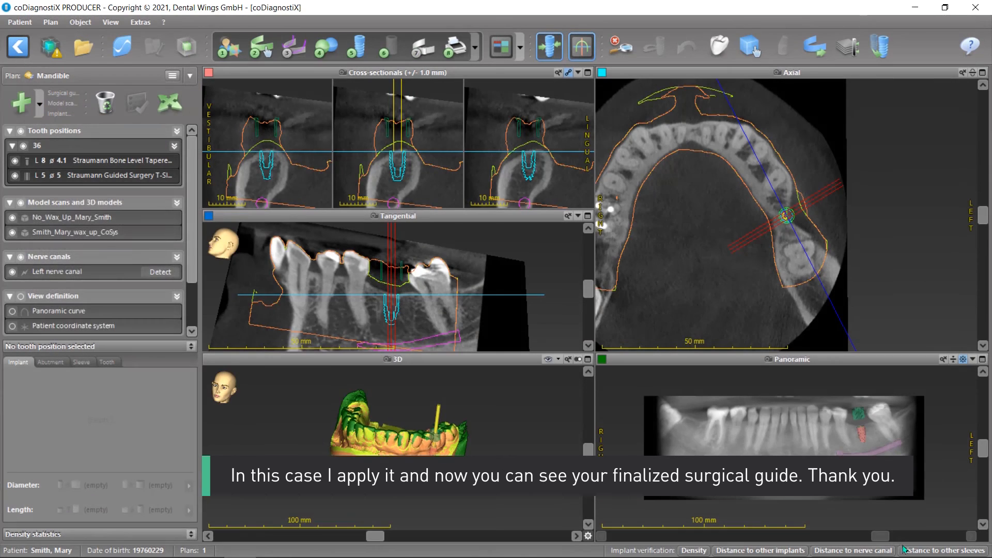
pyautogui.click(137, 103)
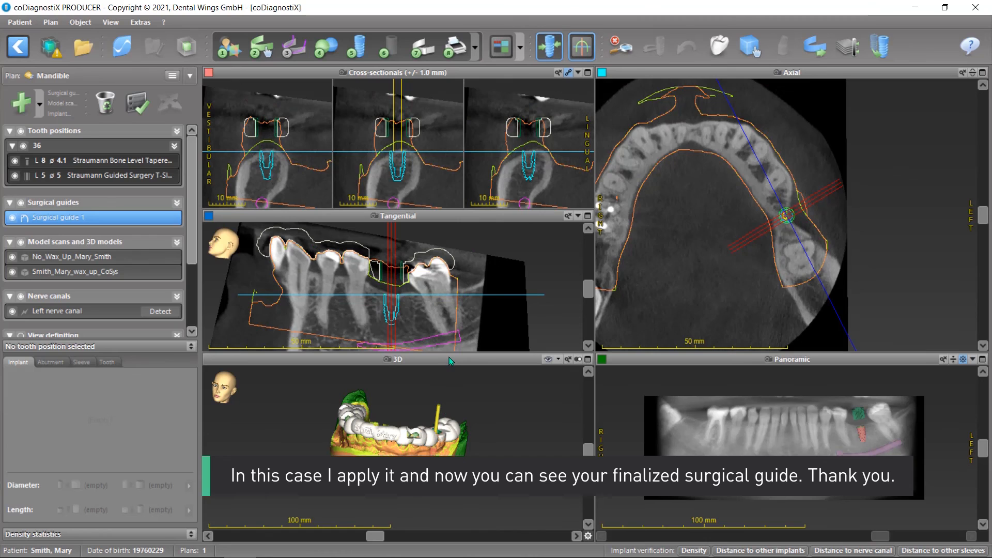